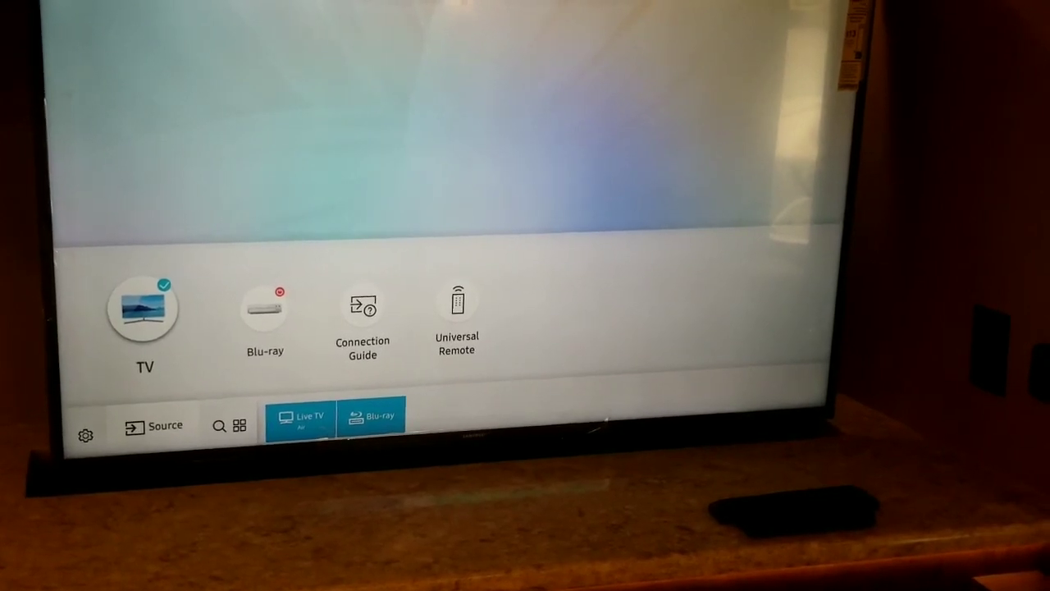
# Switch the TV's input to the TV source from the source bar
pyautogui.click(142, 309)
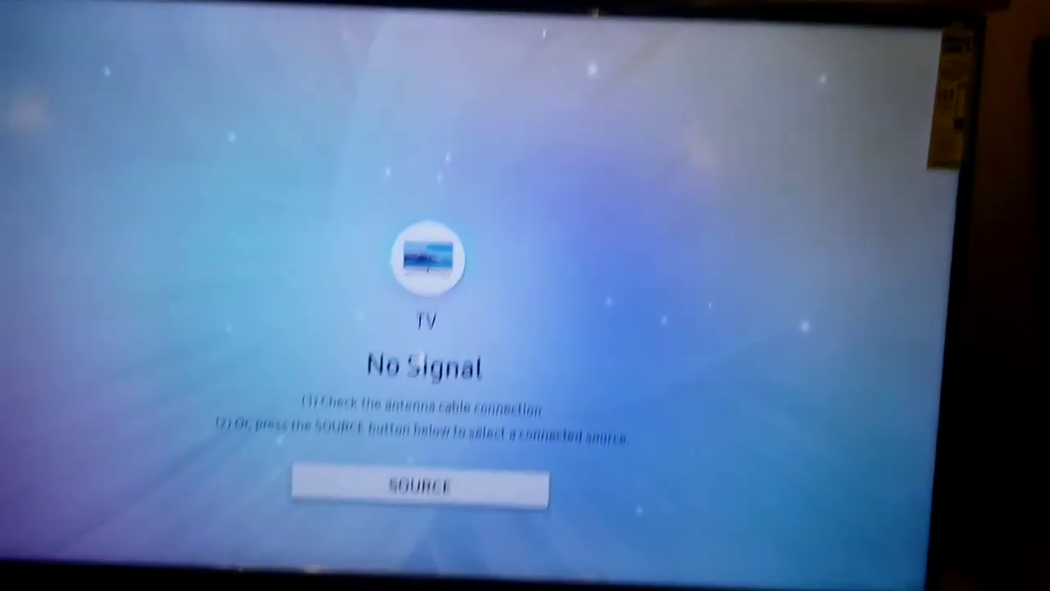